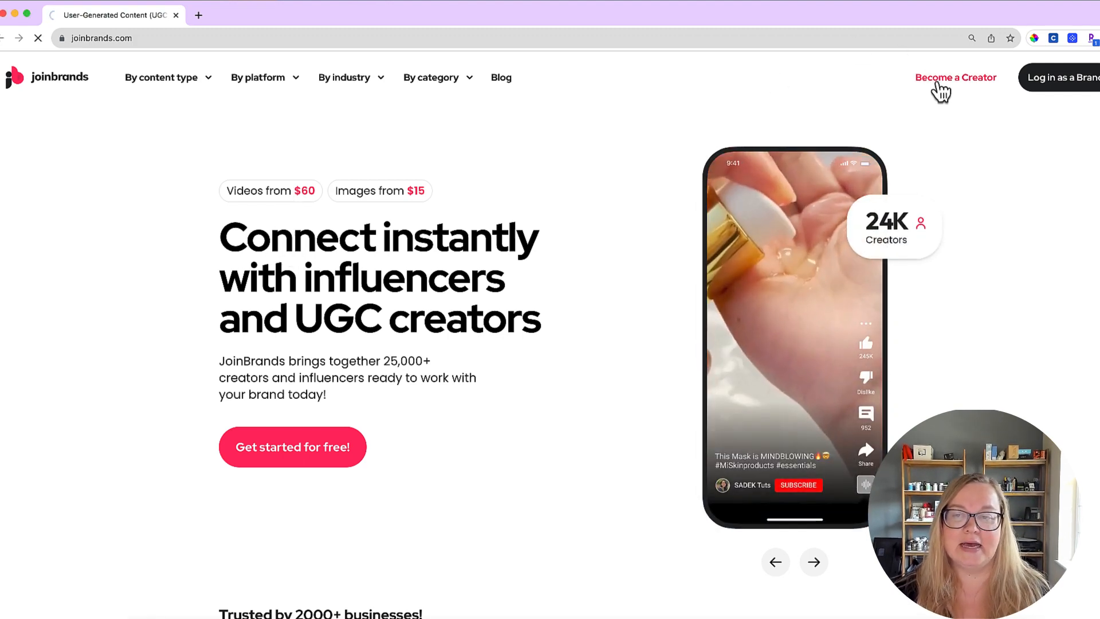
Step: Start creator sign-up from the homepage, choosing 'I'm a Creator', and reach the creator dashboard
click(954, 76)
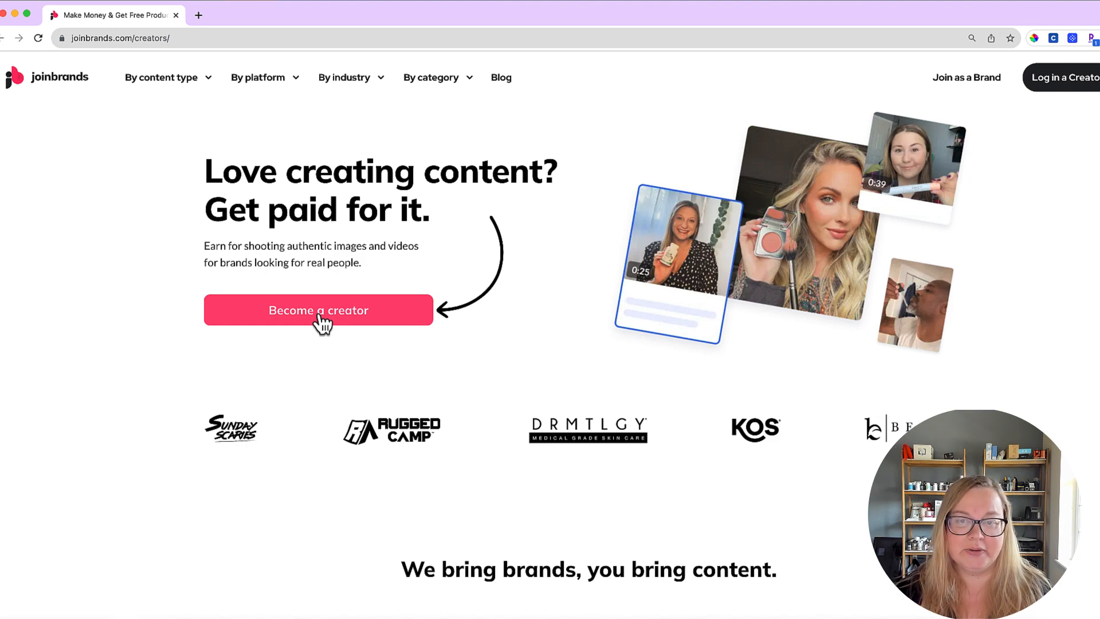
click(318, 311)
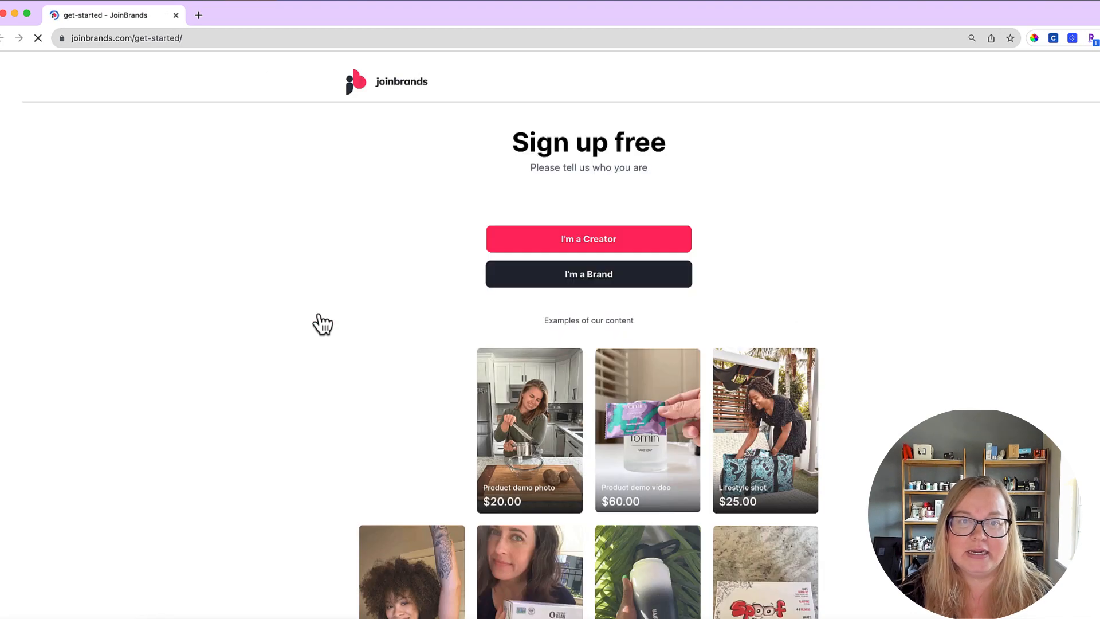
click(588, 238)
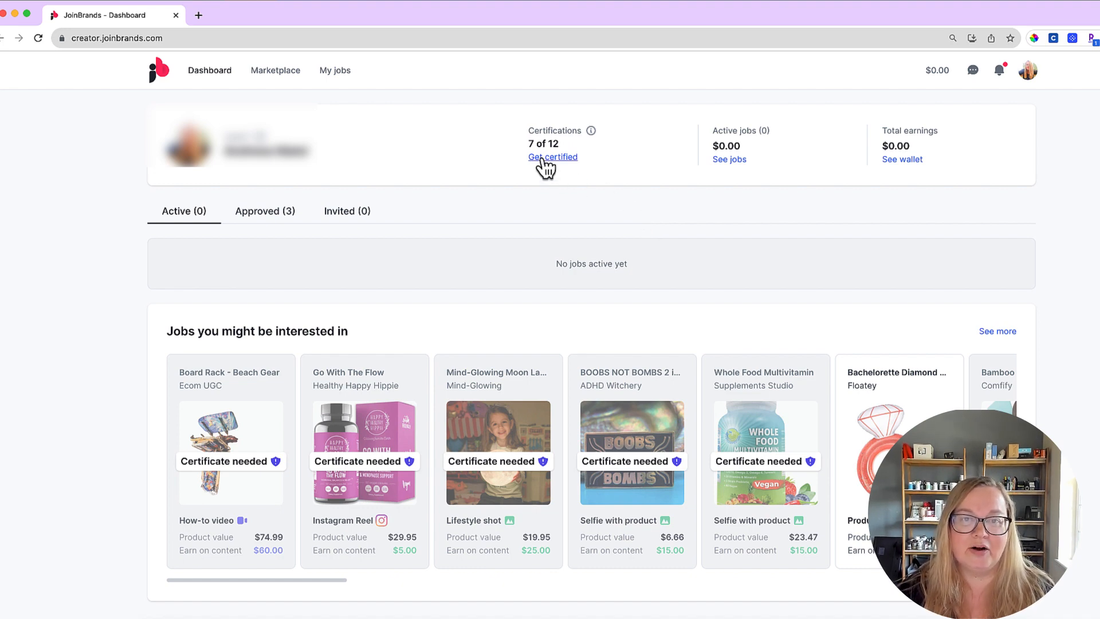
Step: Review the earned certifications via 'Get certified', then go to the Marketplace with its Express Jobs
click(553, 157)
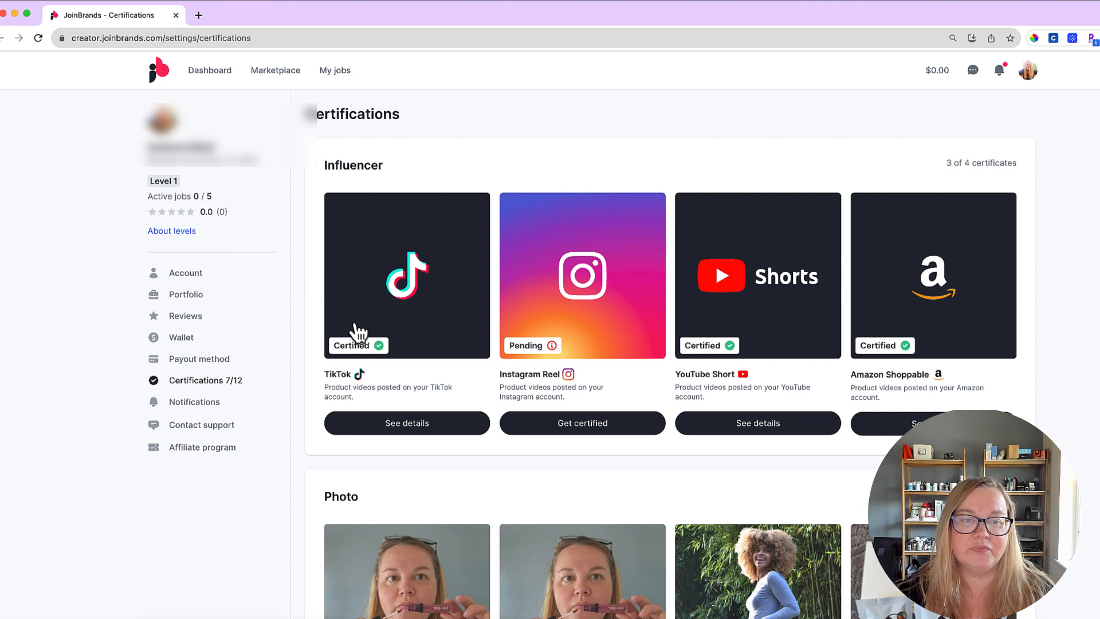
mouse_move(791, 323)
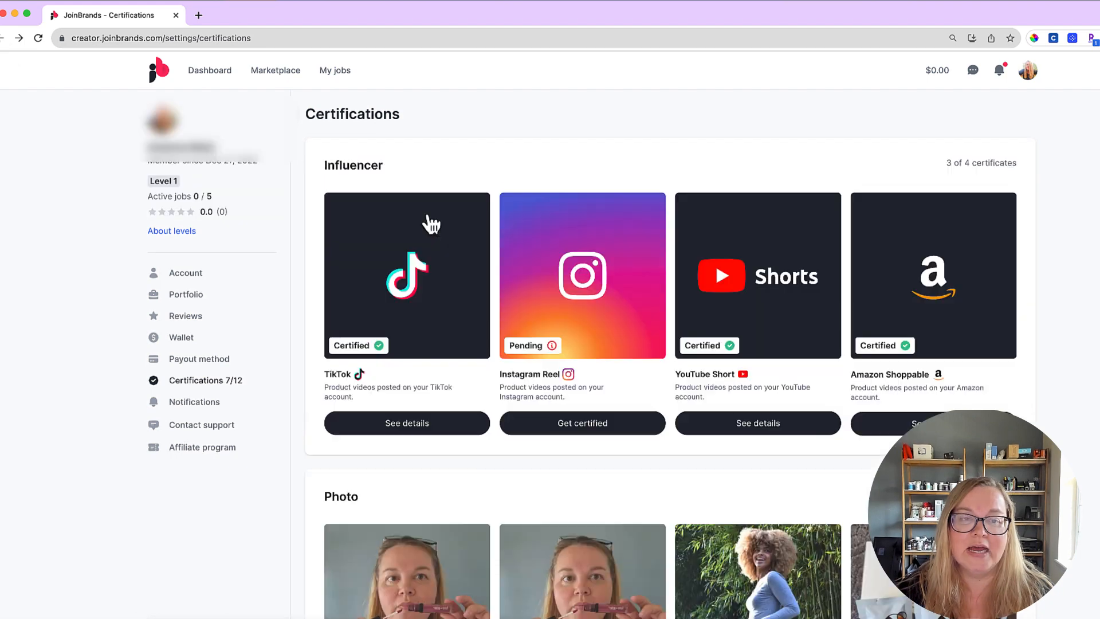
click(275, 70)
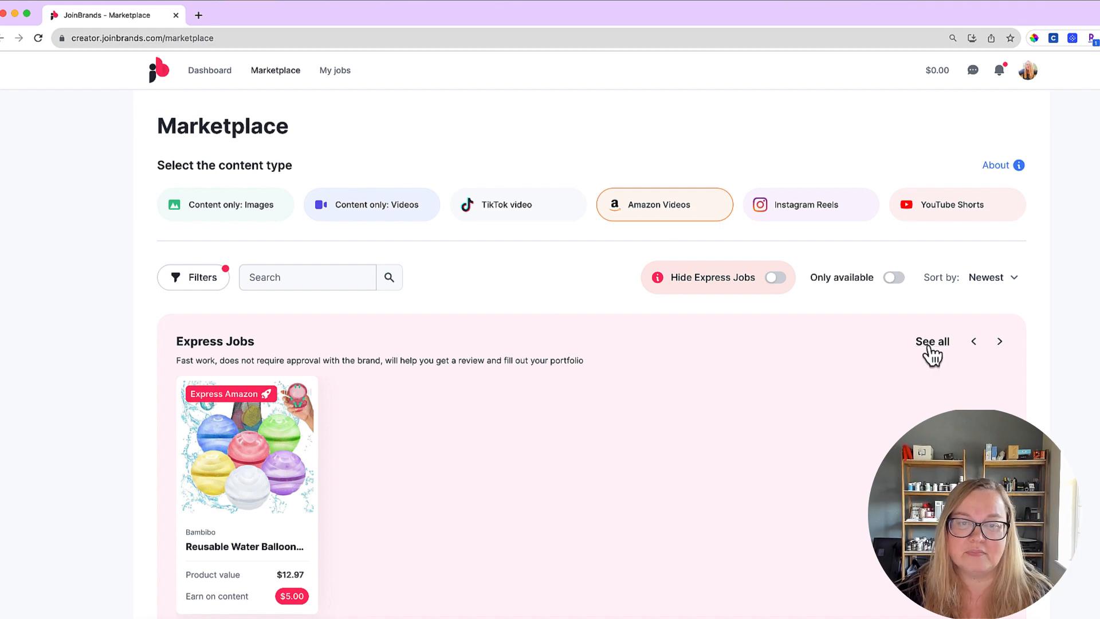
Step: Browse the full 'See all' Express Jobs list, then return to the creator dashboard
click(933, 341)
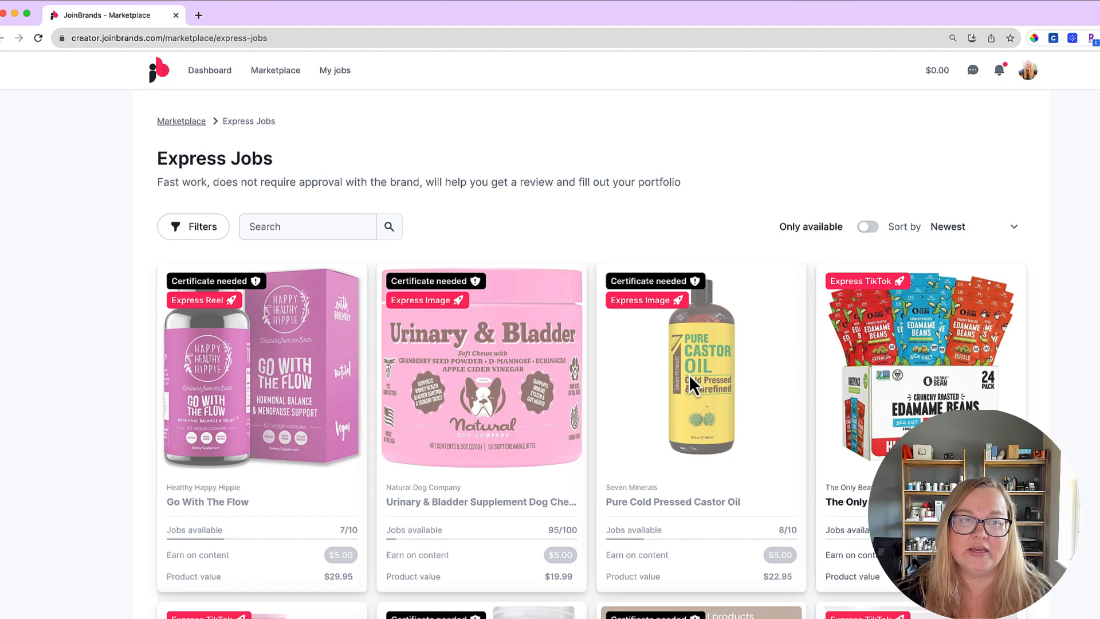
scroll(down, 3)
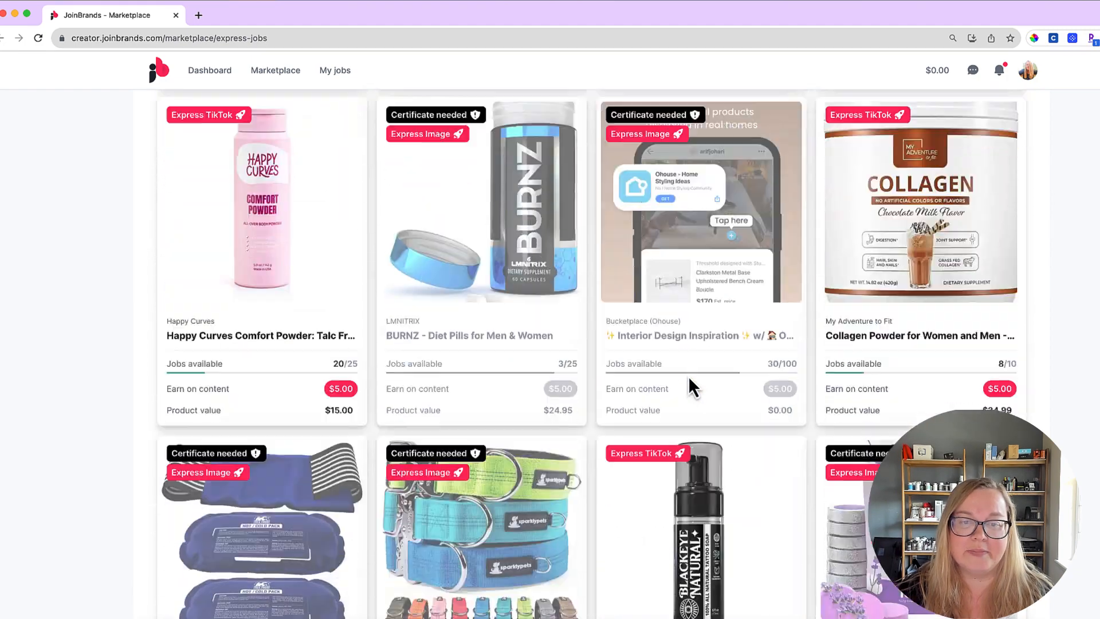
scroll(down, 3)
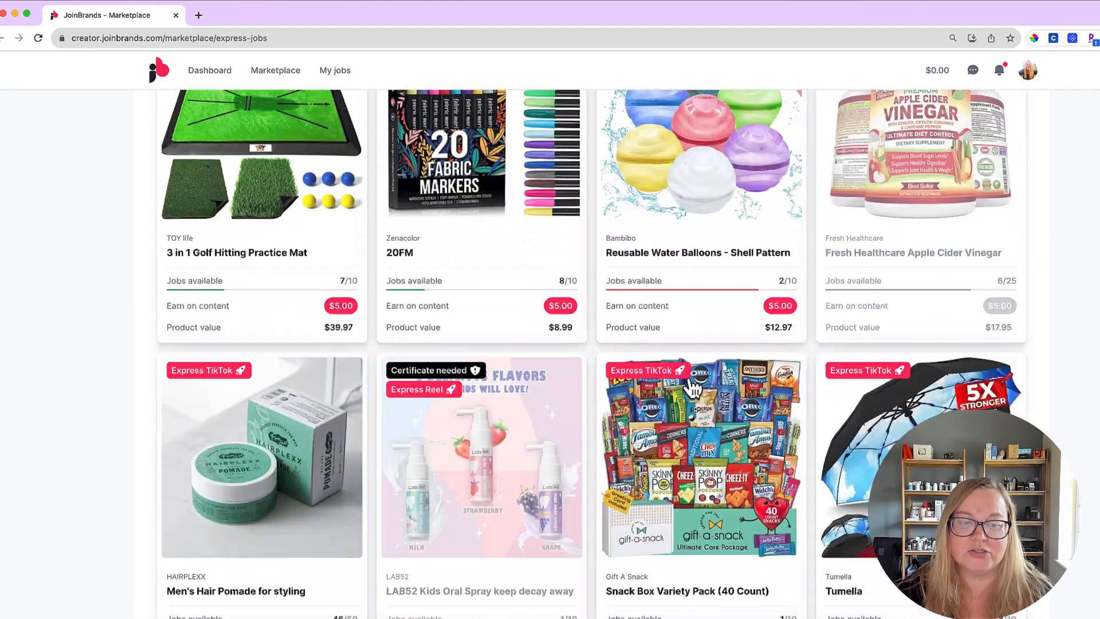
scroll(down, 3)
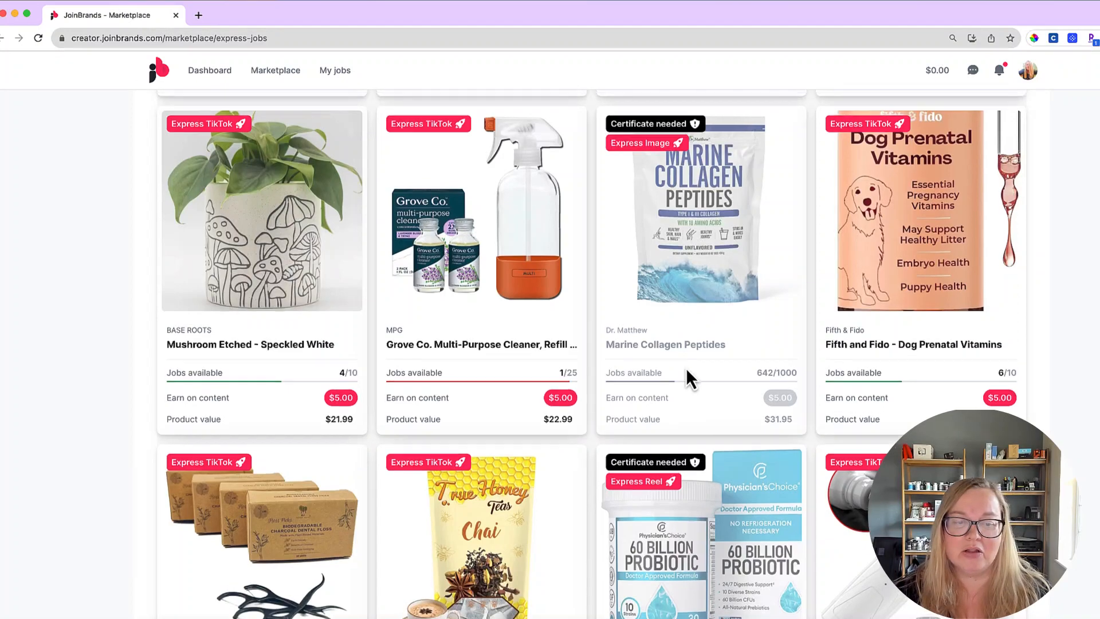
scroll(up, 3)
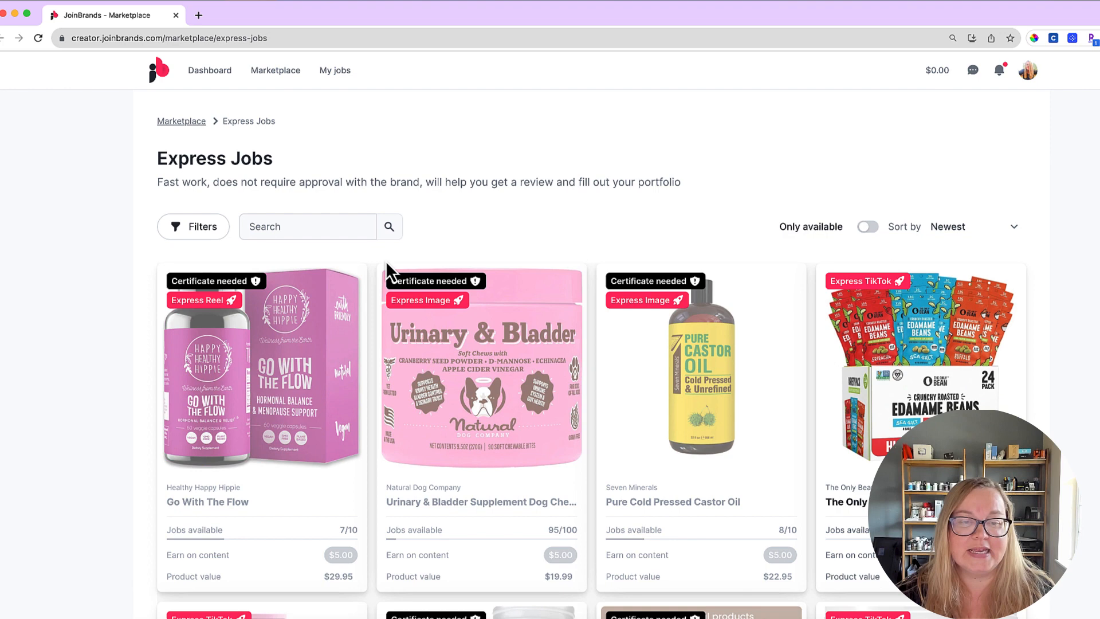
mouse_move(358, 176)
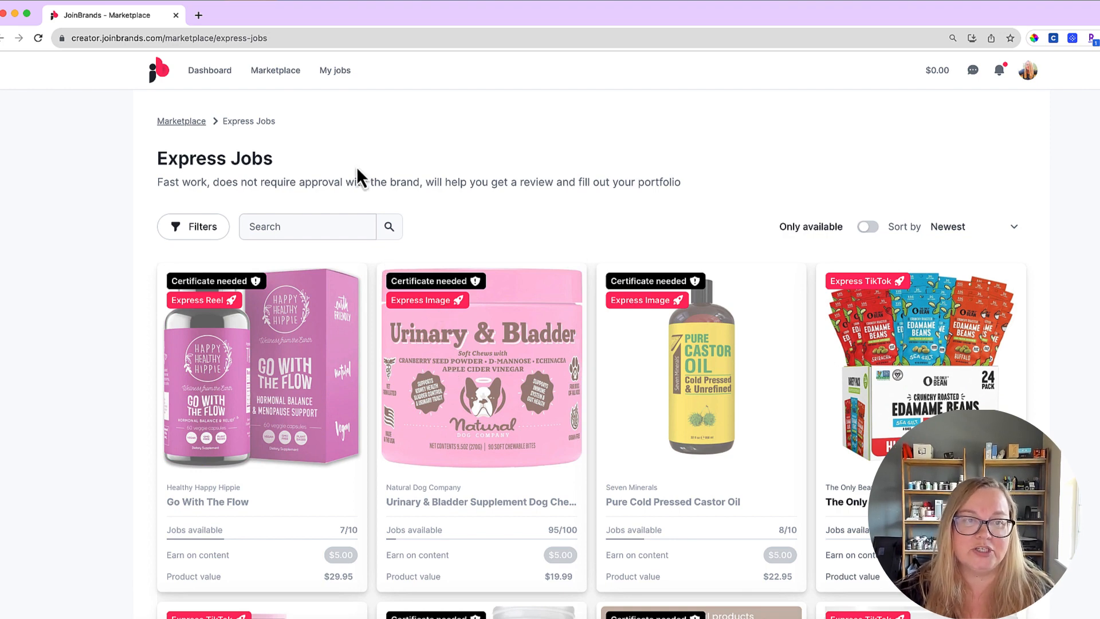
click(208, 70)
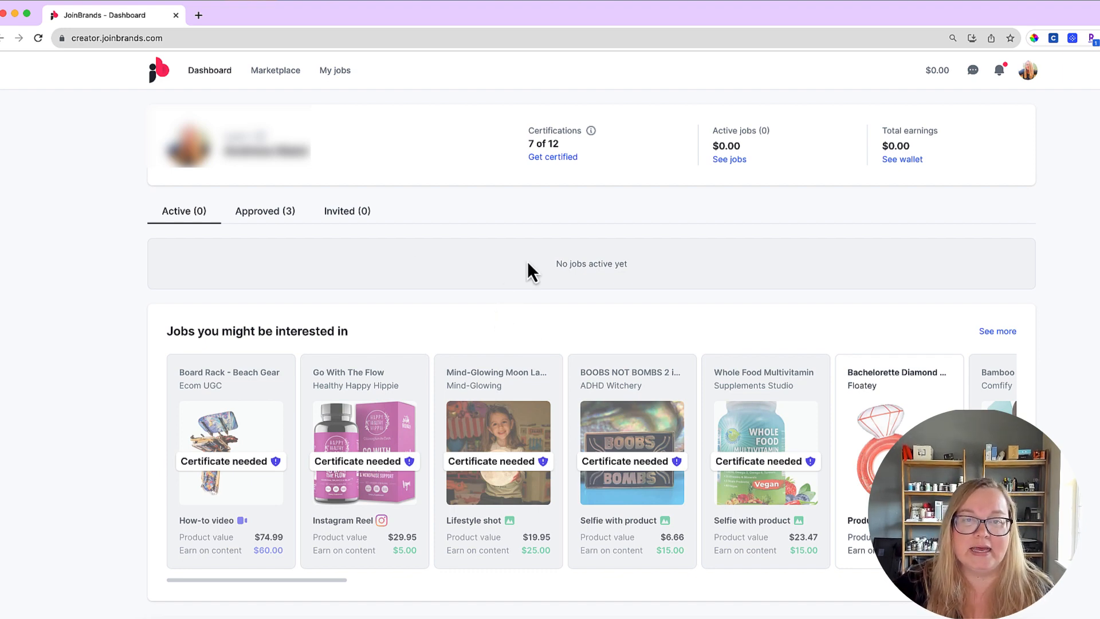
click(552, 156)
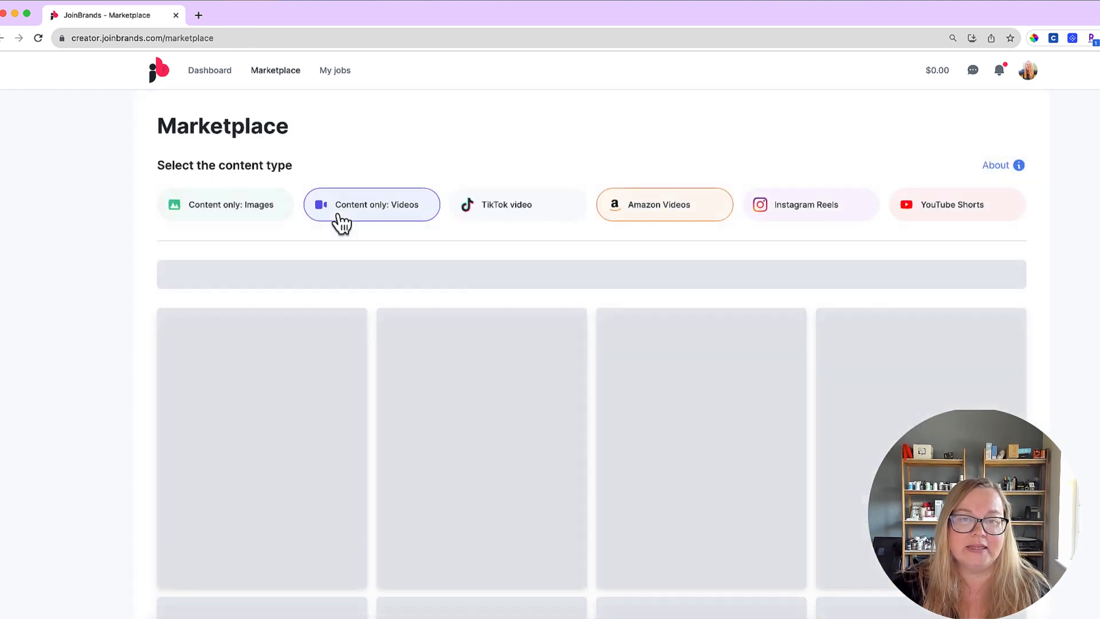
click(371, 204)
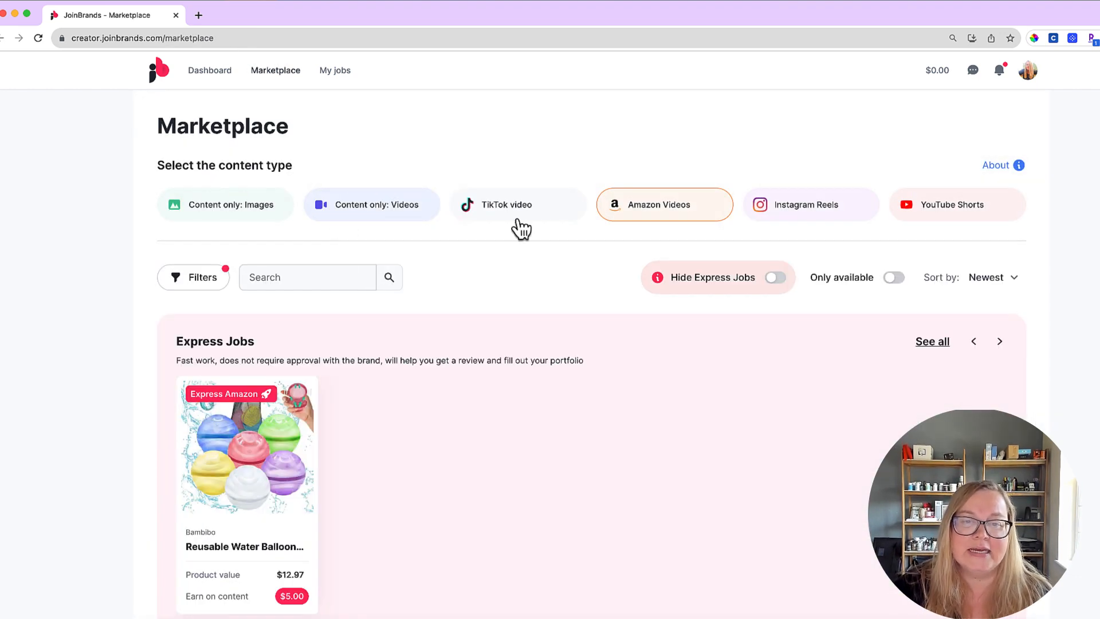
mouse_move(638, 214)
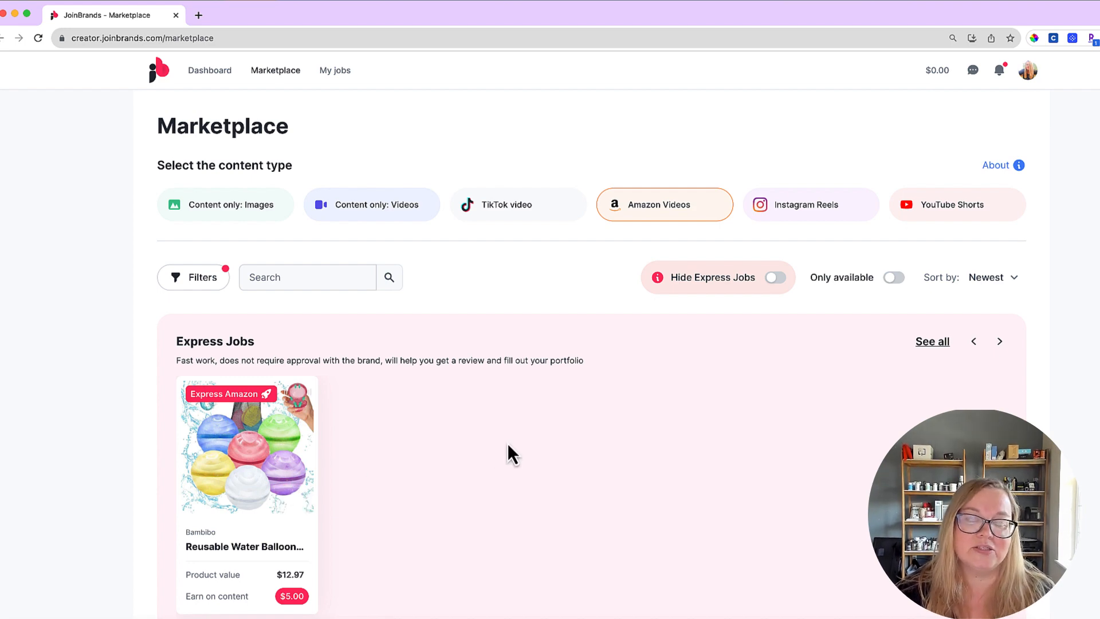
click(208, 70)
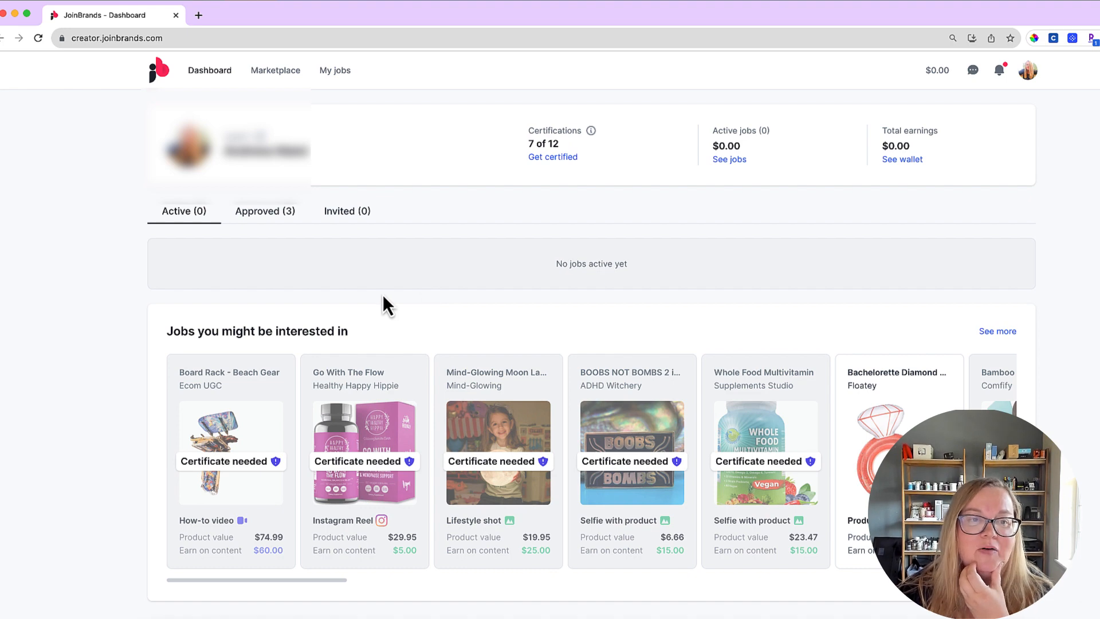
mouse_move(380, 301)
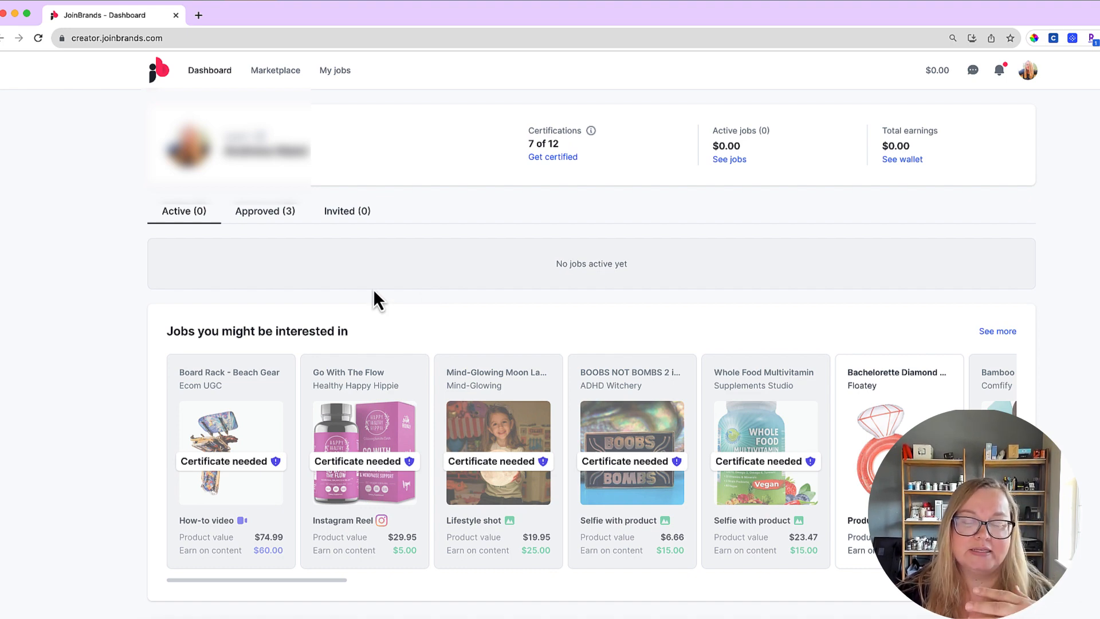
mouse_move(359, 292)
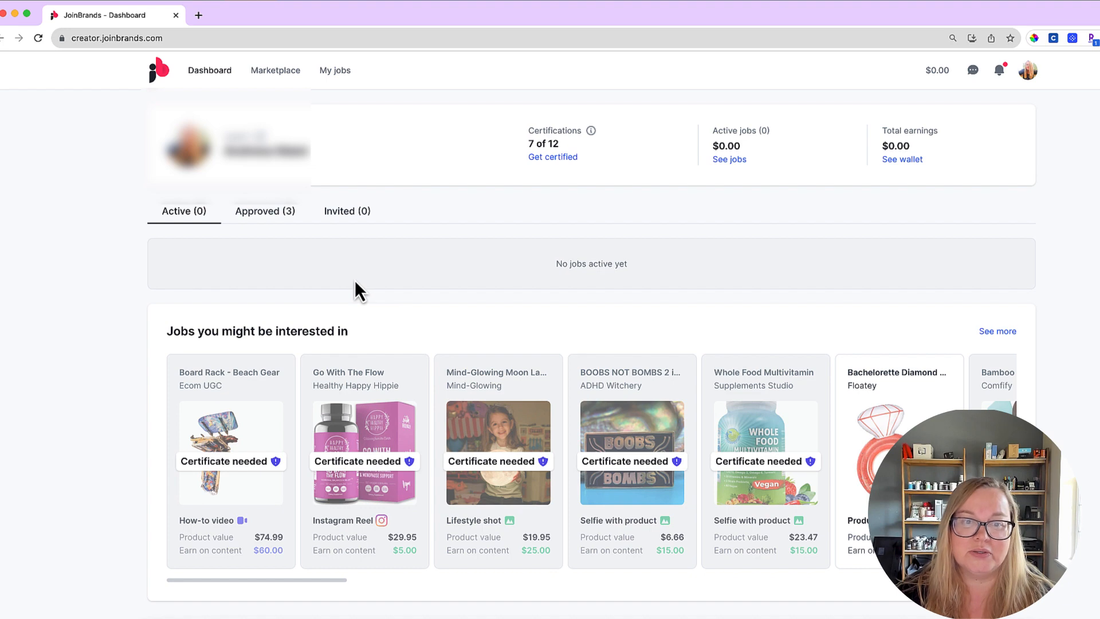
mouse_move(386, 291)
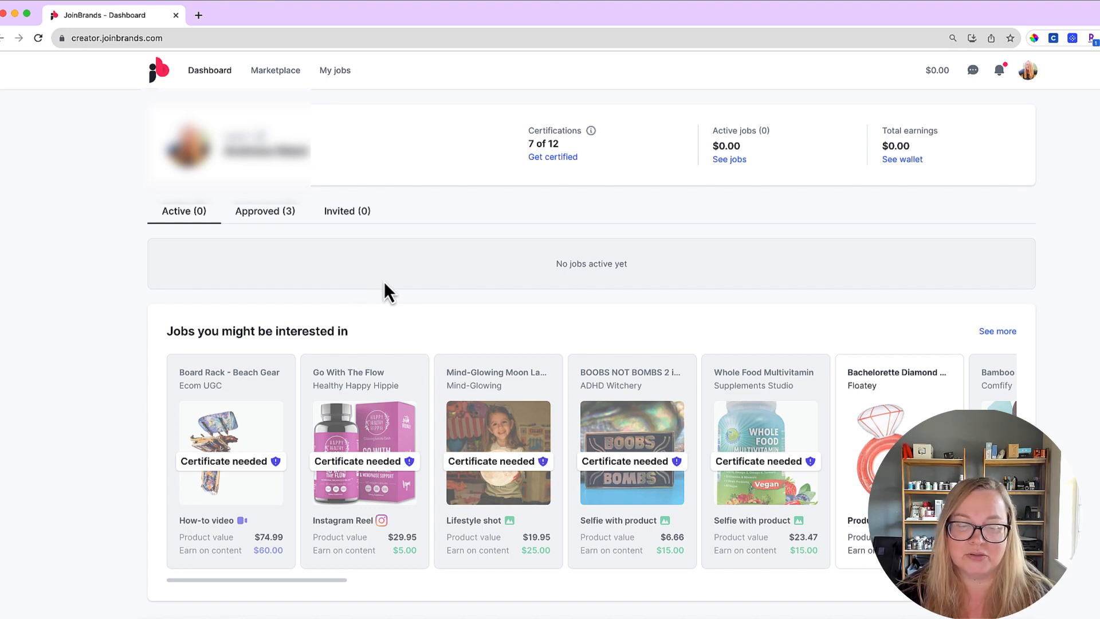
mouse_move(390, 293)
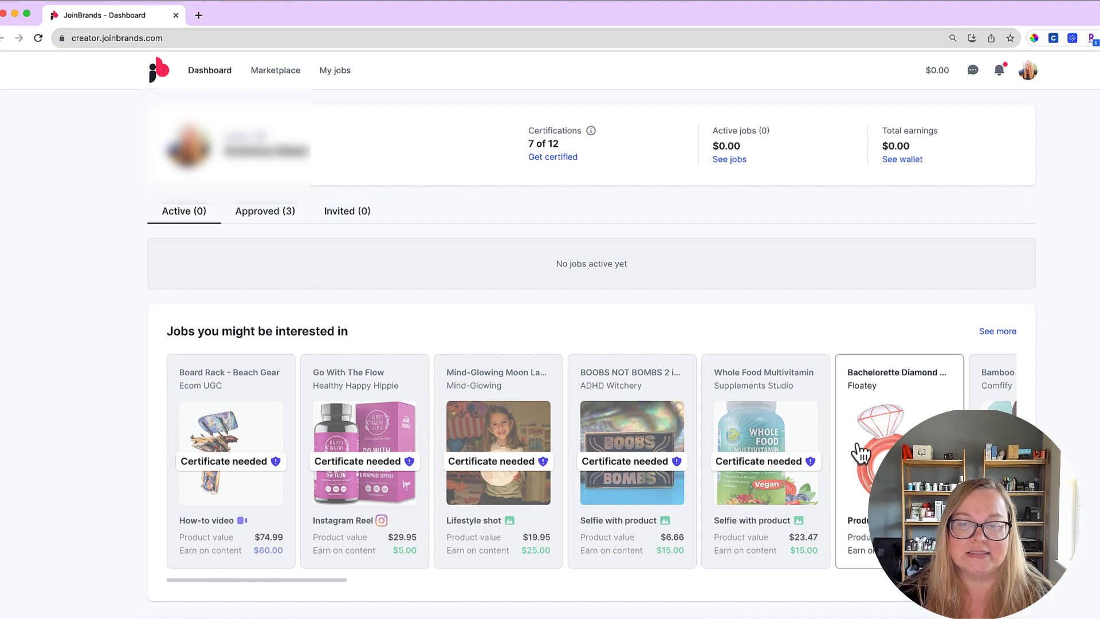
scroll(down, 3)
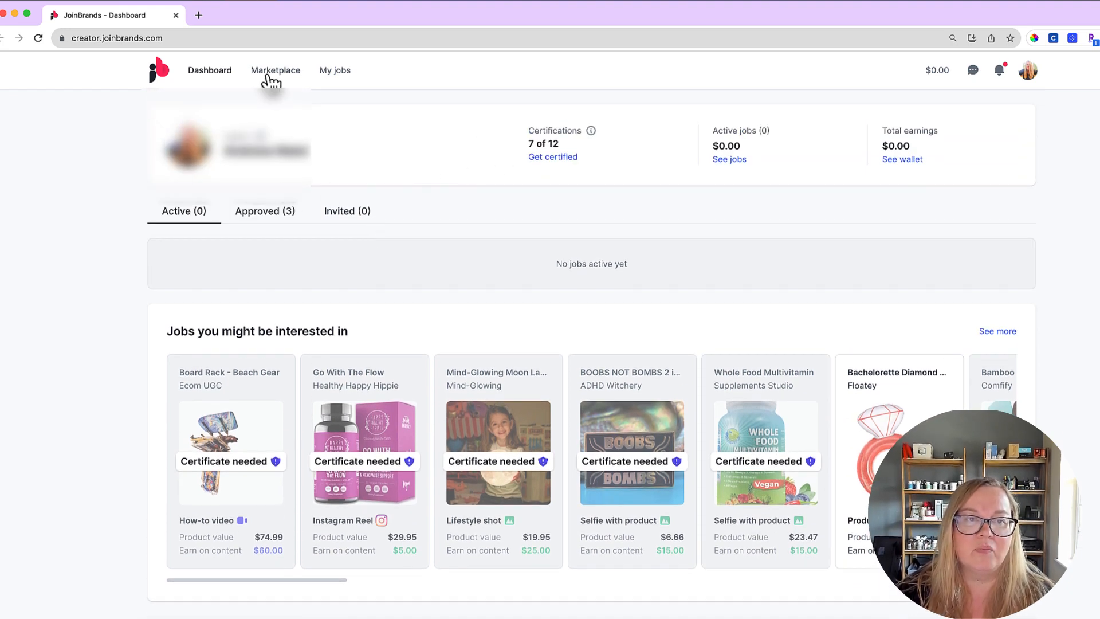
Step: From the Marketplace's 'Jobs you might like', open the $100 Wolfgang Premium Martingale Dog Collar job and review it
click(275, 69)
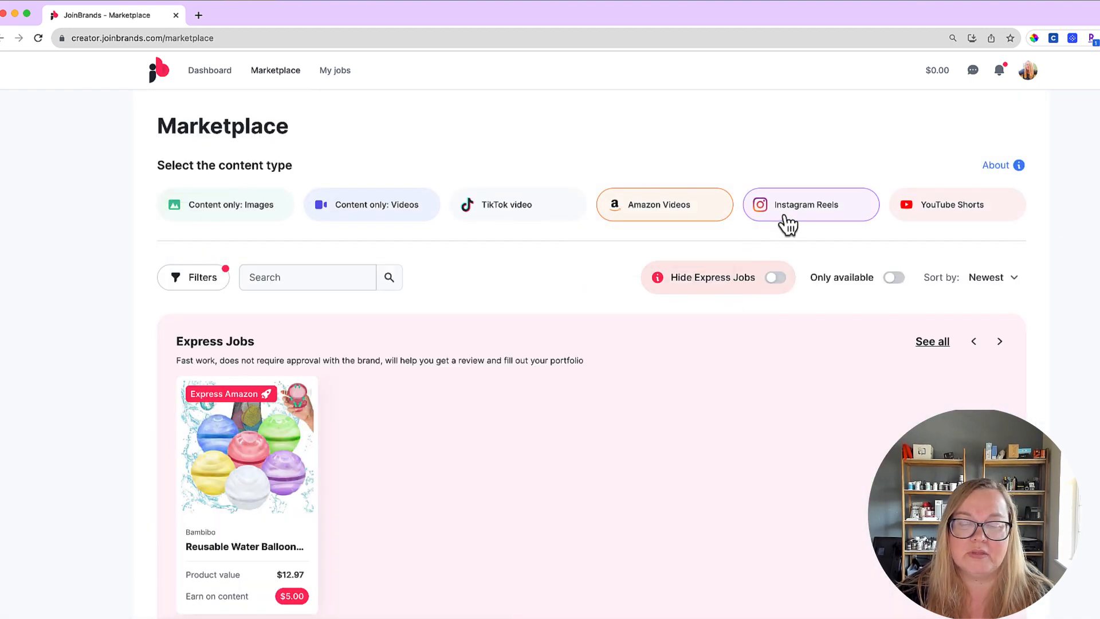
scroll(down, 3)
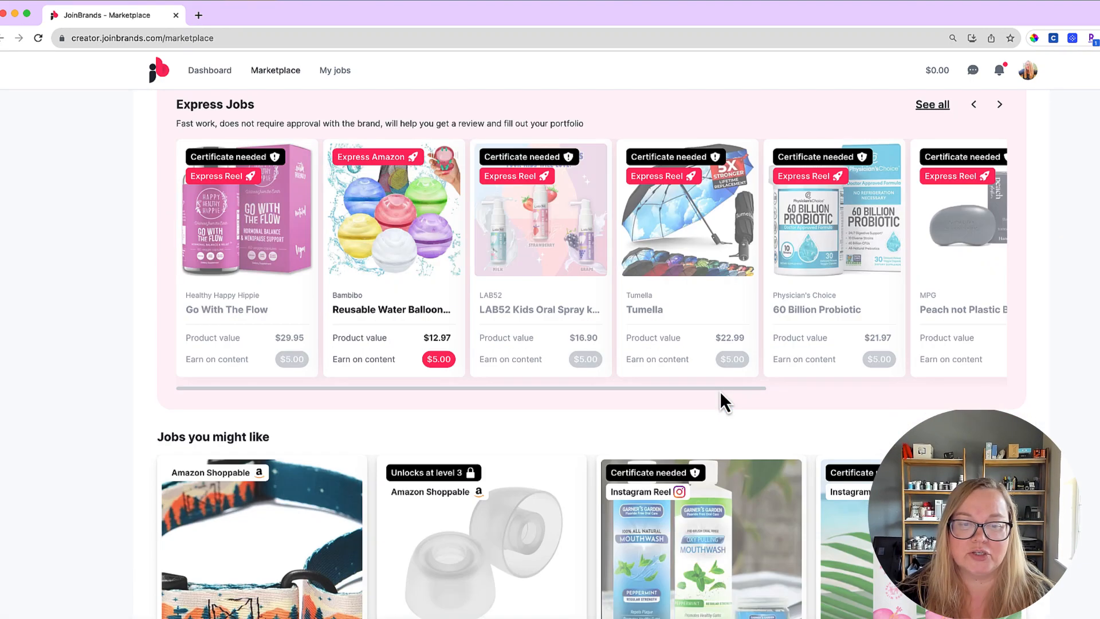
scroll(down, 3)
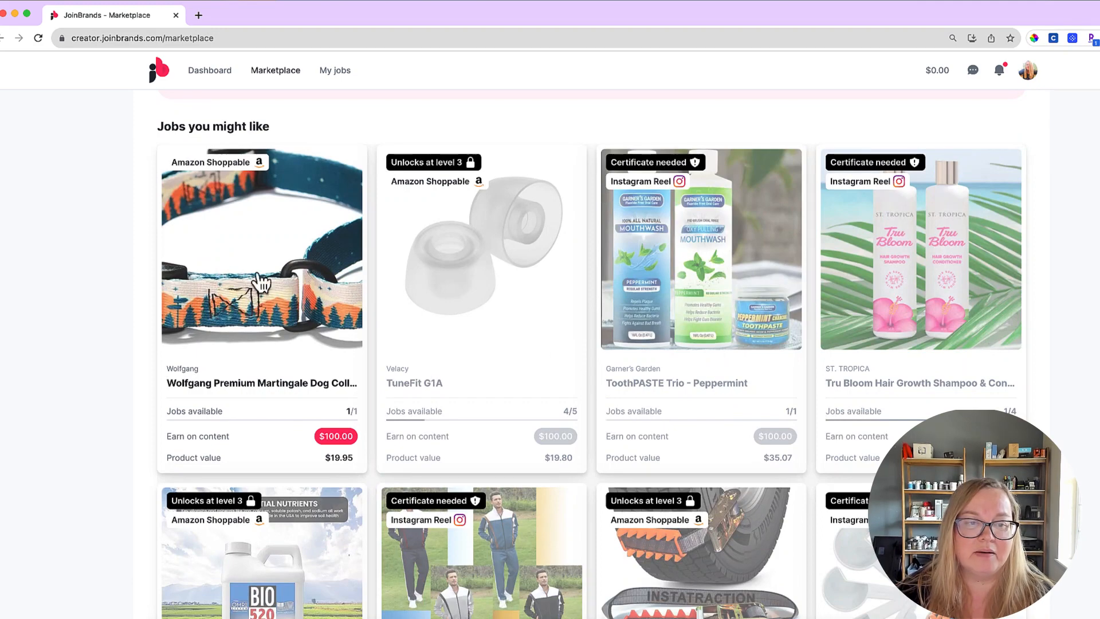
click(261, 249)
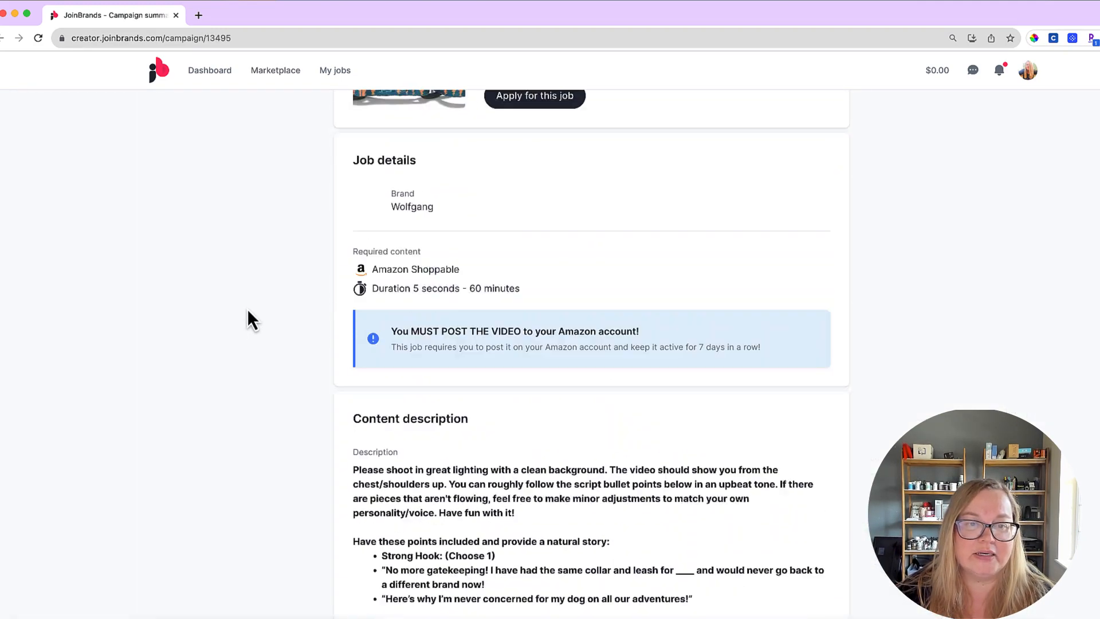
scroll(up, 3)
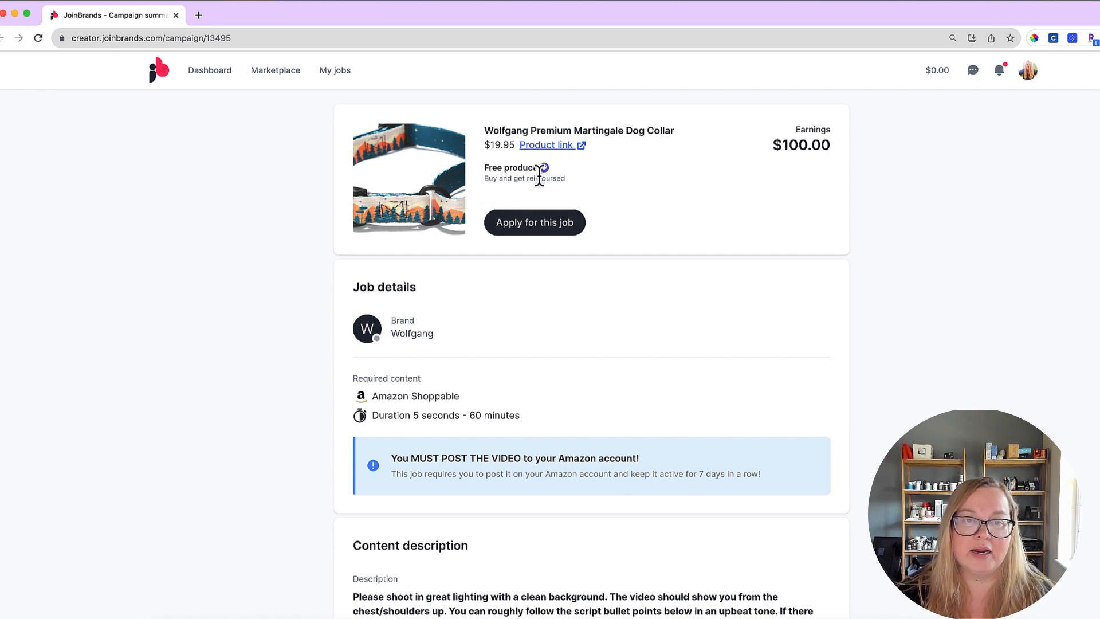
mouse_move(822, 138)
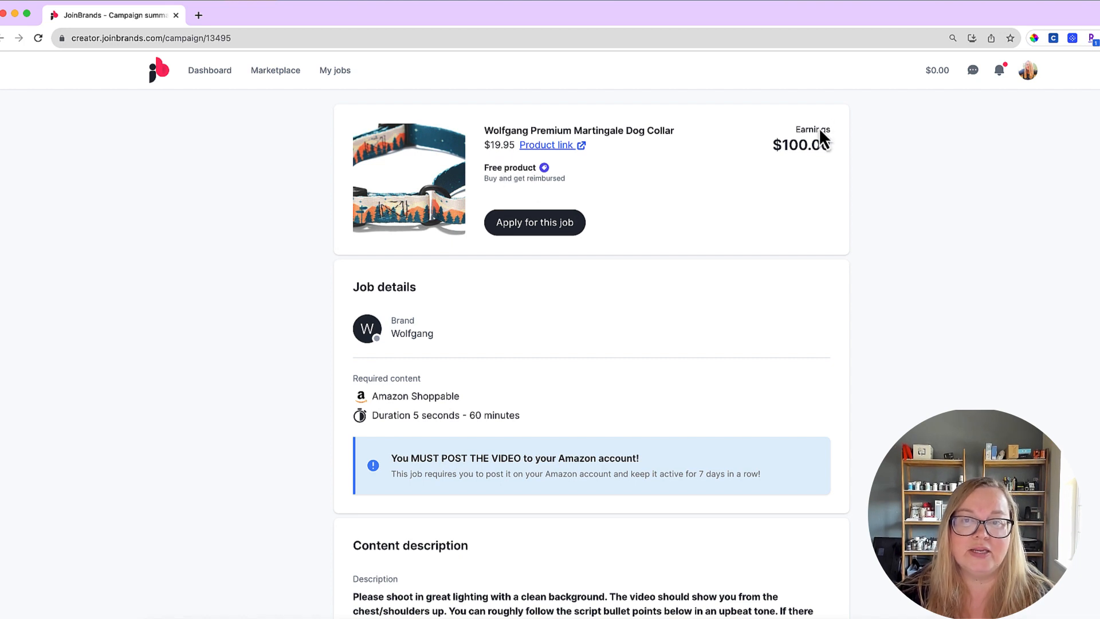
mouse_move(814, 145)
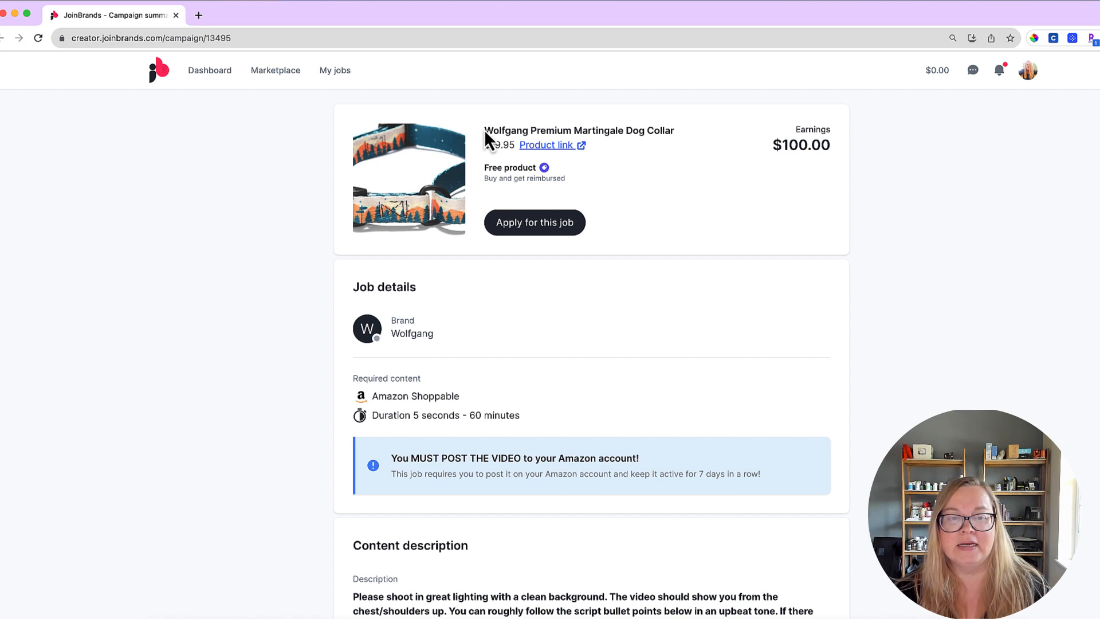
mouse_move(967, 5)
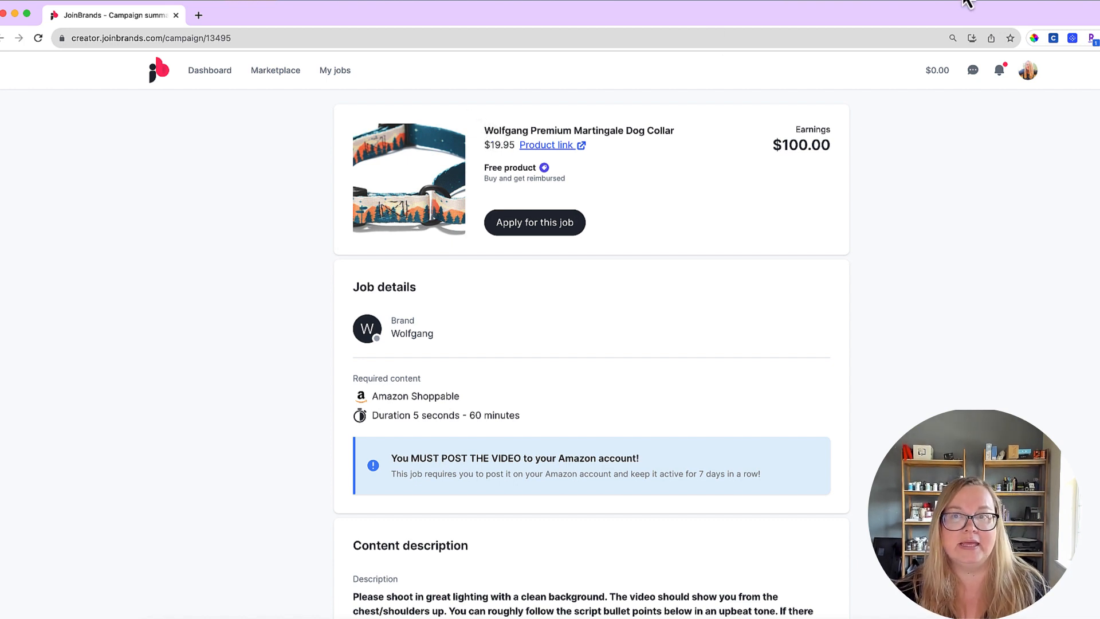
click(967, 6)
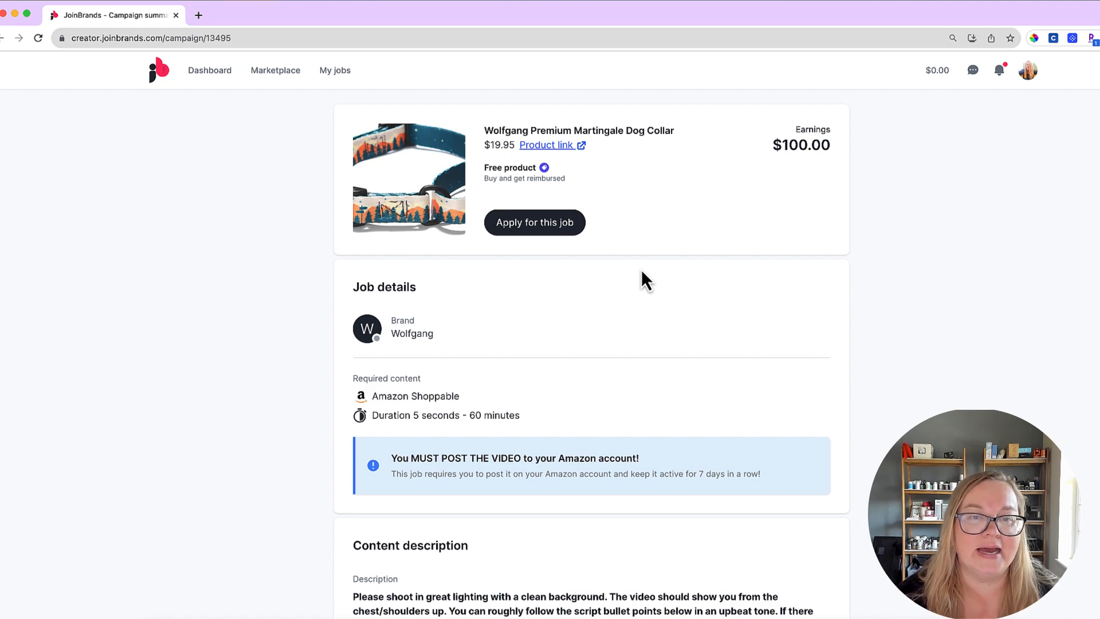
Step: Go back to the creator dashboard showing no active jobs and $0.00 earnings
click(210, 70)
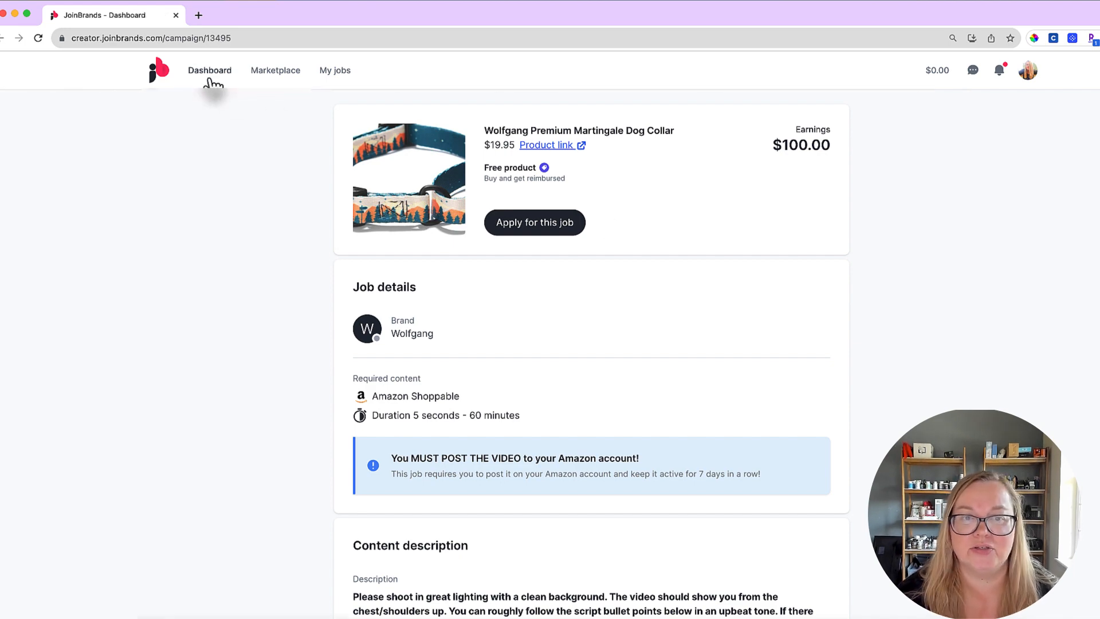
click(208, 70)
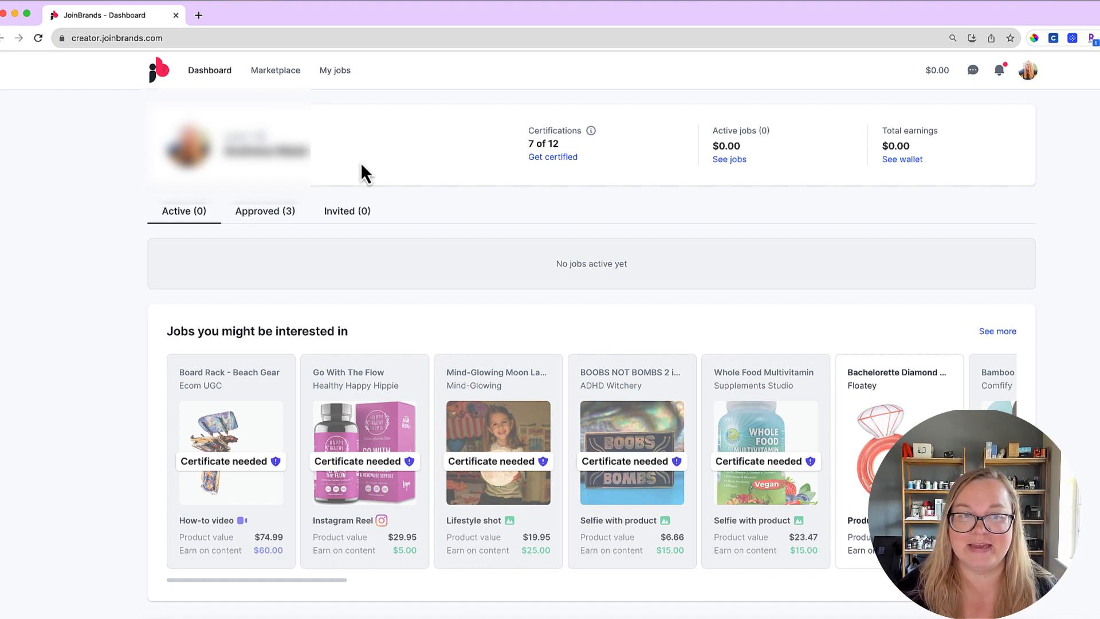
mouse_move(400, 154)
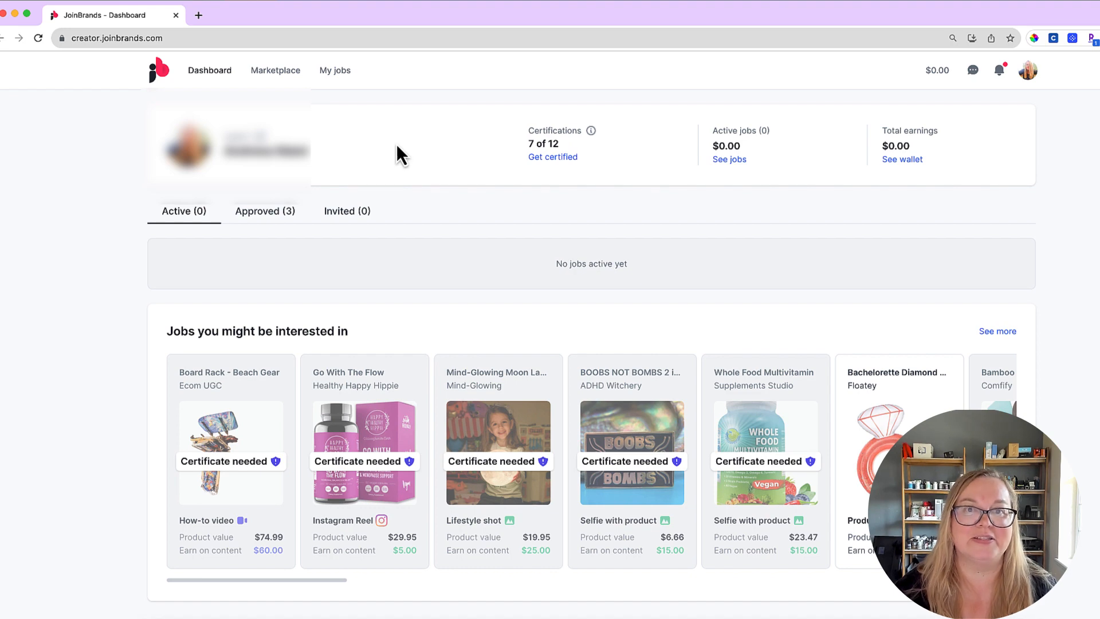
mouse_move(905, 70)
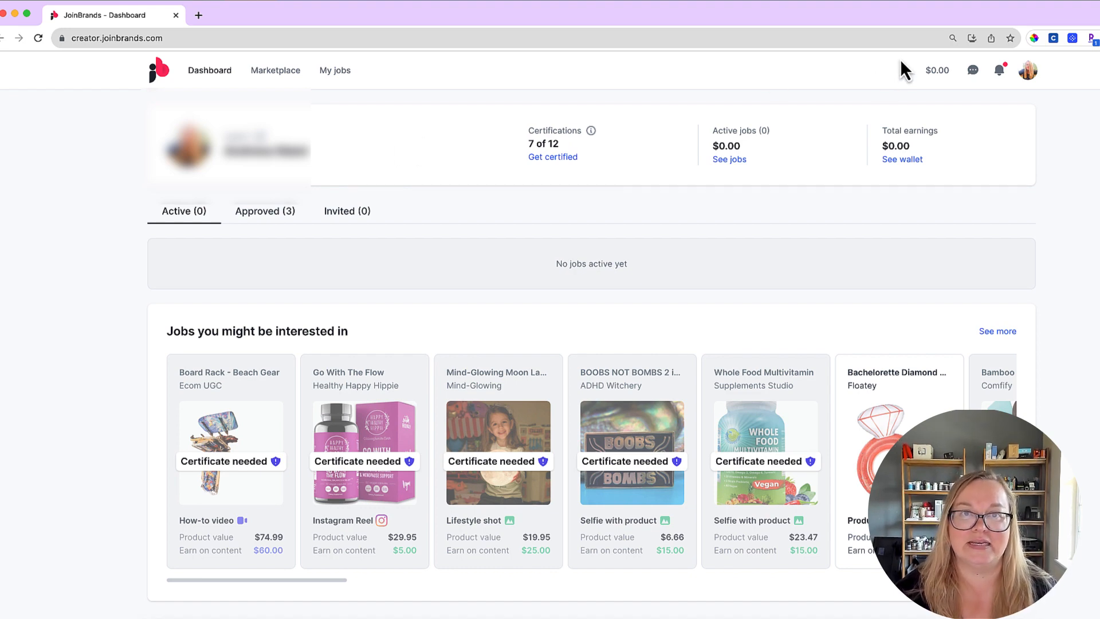